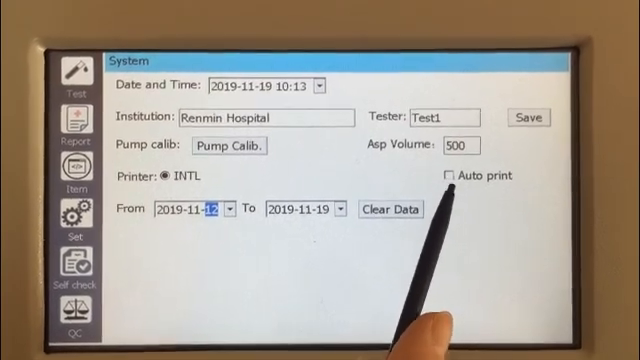
# Toggle auto-print on and off, then set the report date range to 2019-11-19
pyautogui.click(450, 176)
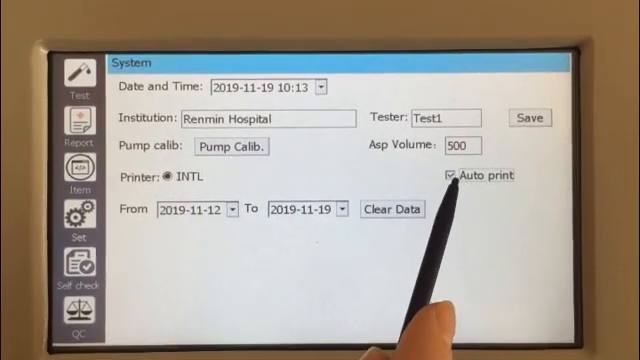
pyautogui.click(448, 176)
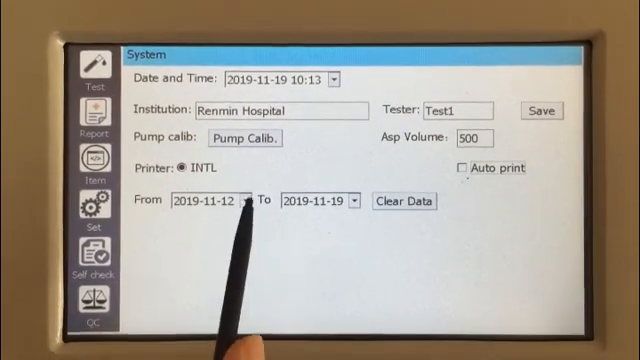
pyautogui.click(252, 202)
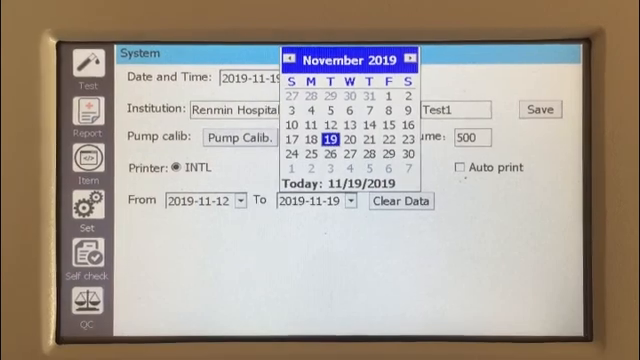
pyautogui.click(328, 138)
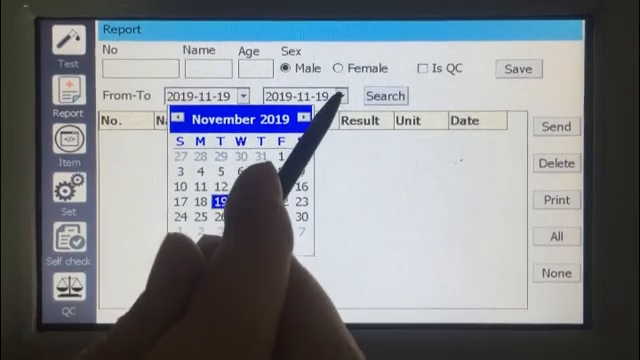
pyautogui.click(208, 204)
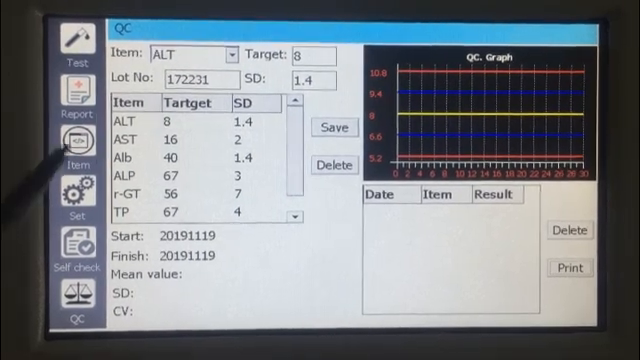
# Choose ALT from the QC item list to review its control data
pyautogui.click(232, 52)
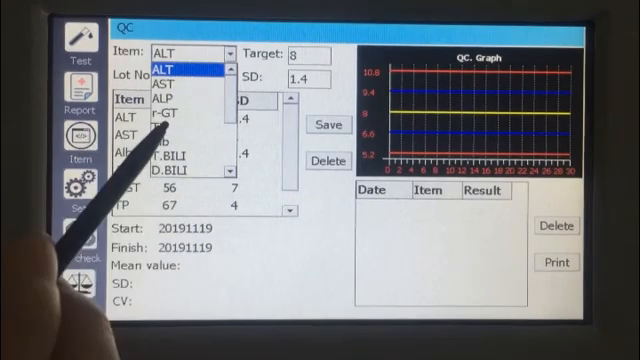
pyautogui.click(166, 90)
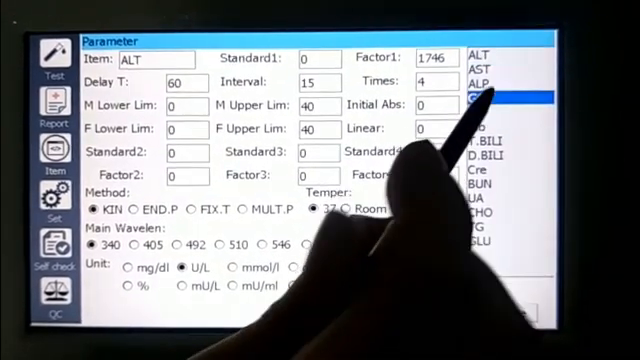
# Select a test from the Parameter item list to show its stored settings
pyautogui.click(488, 100)
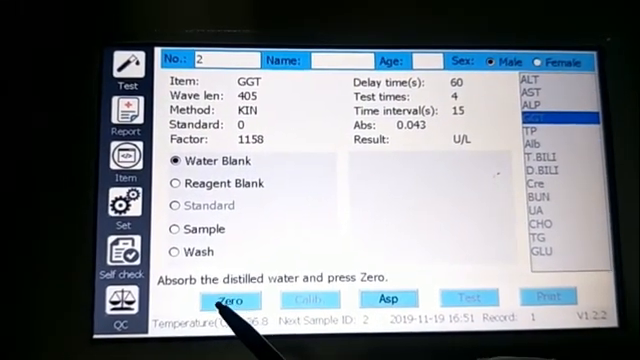
# Zero the analyzer on distilled water as the GGT water blank
pyautogui.click(228, 298)
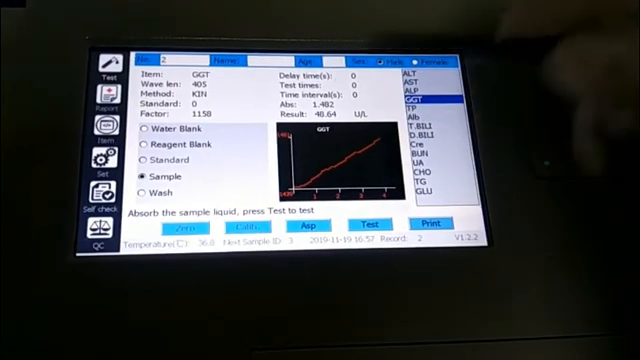
# Print the finished GGT result on the built-in thermal printer
pyautogui.click(428, 224)
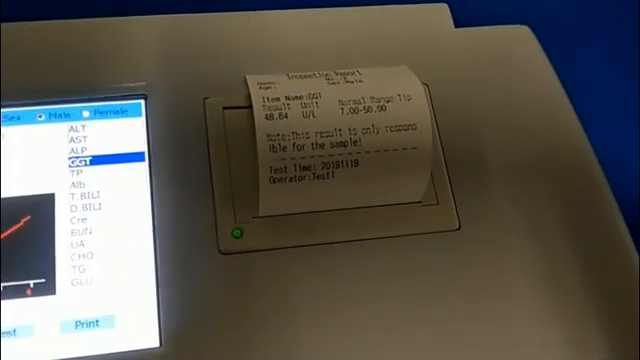